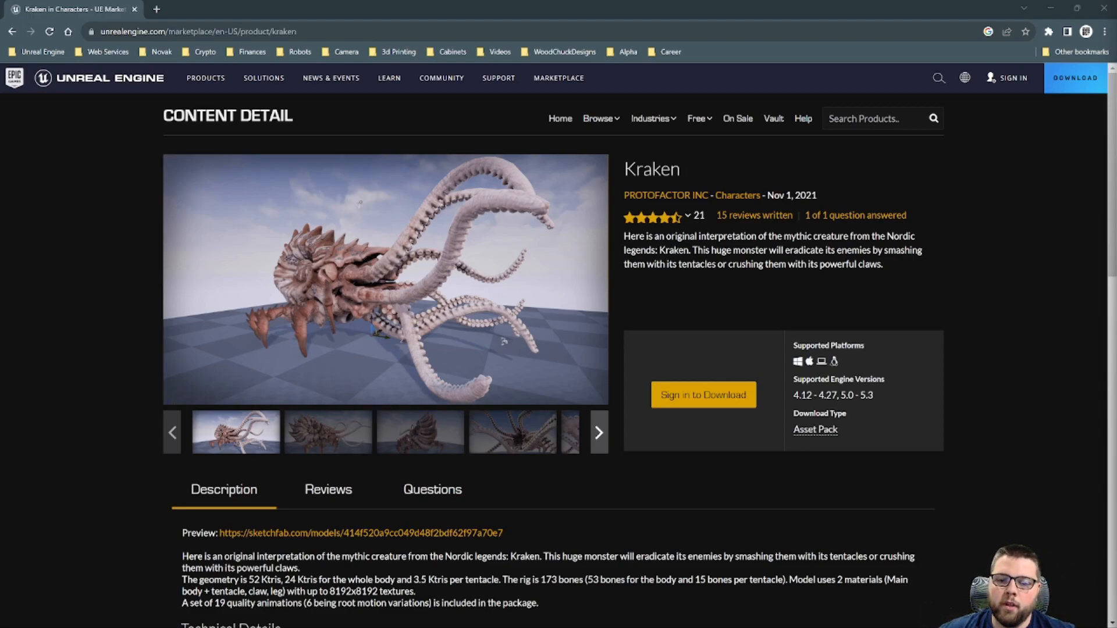
pyautogui.moveTo(801, 325)
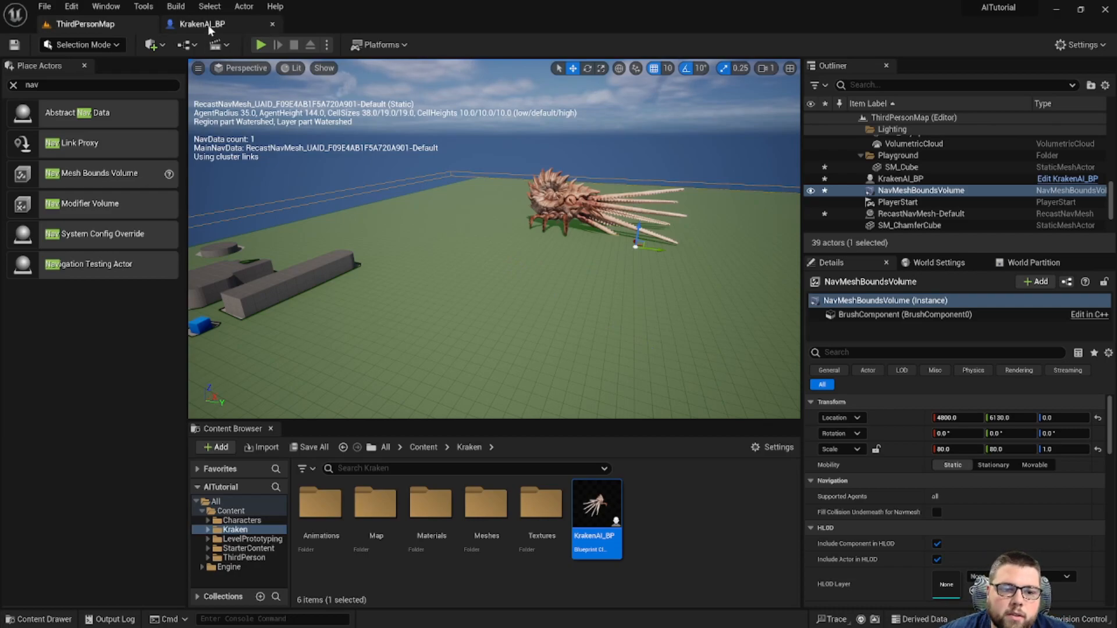
# - Return to the KrakenAI_BP Blueprint editor to begin scripting the Kraken's behaviour
pyautogui.click(210, 23)
pyautogui.write('vector')
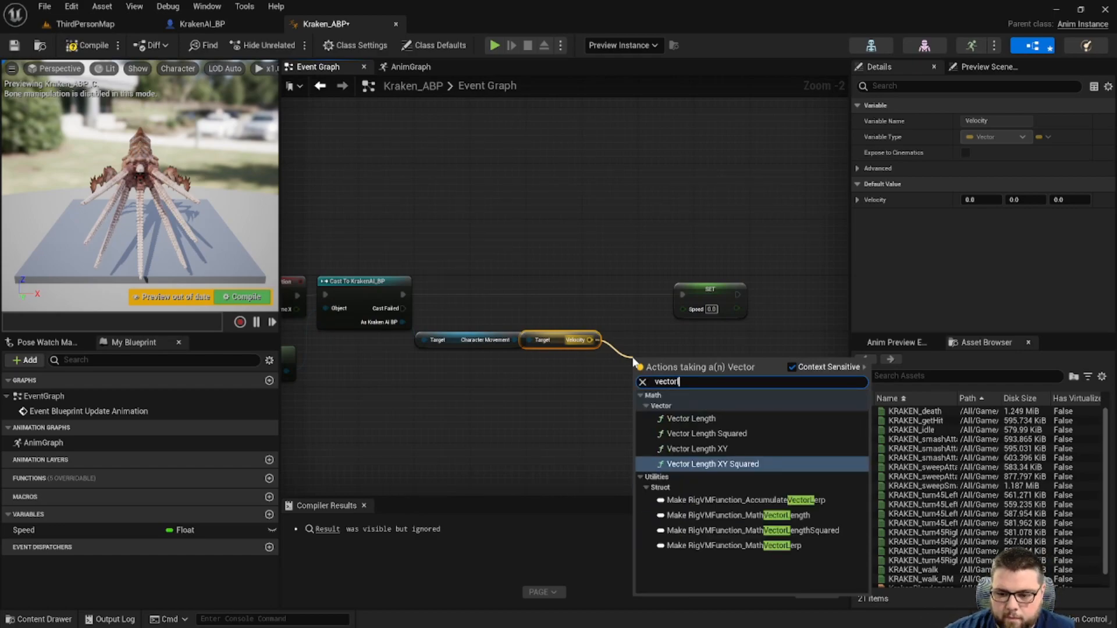
# - Switch to the Kraken_ABP event graph to continue wiring the Kraken's velocity into a horizontal length
pyautogui.click(203, 24)
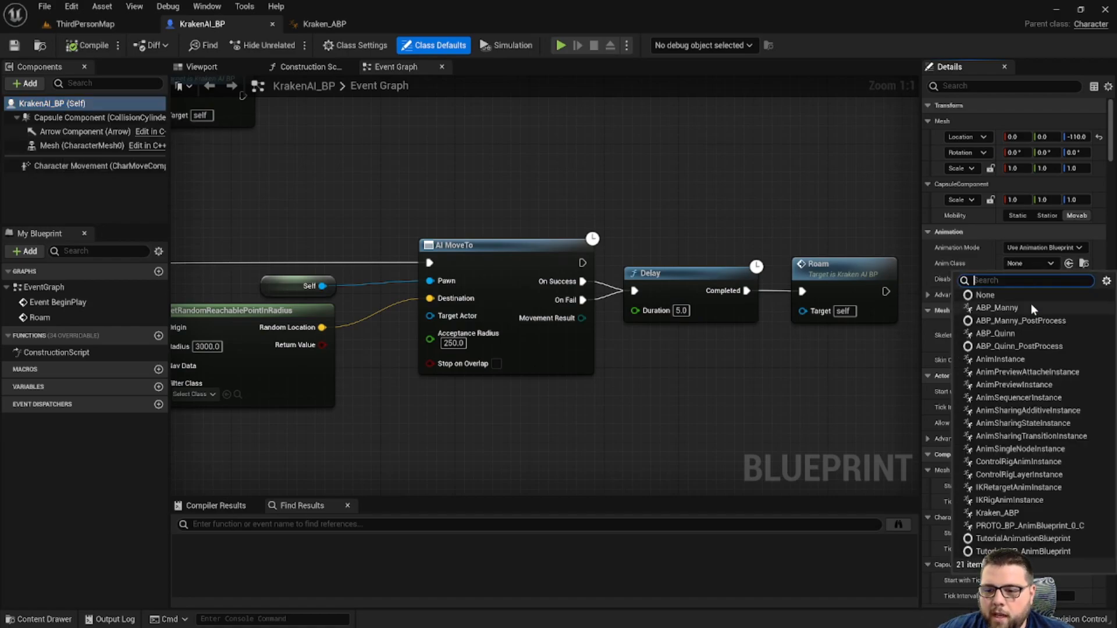
# - Assign Kraken_ABP as the animation class of the KrakenAI_BP mesh
pyautogui.click(83, 24)
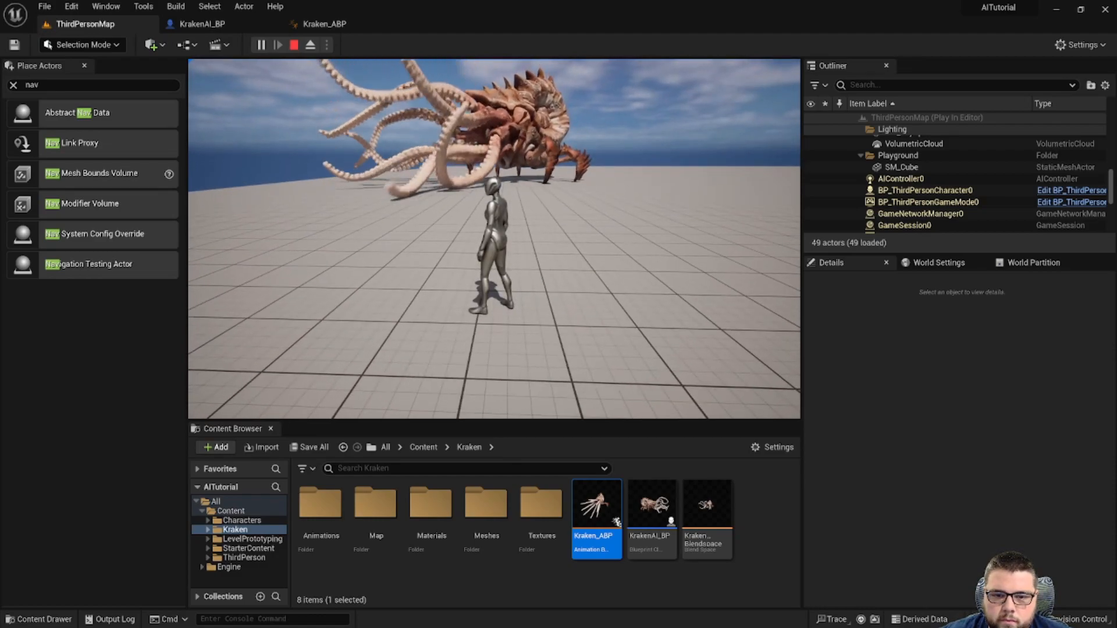